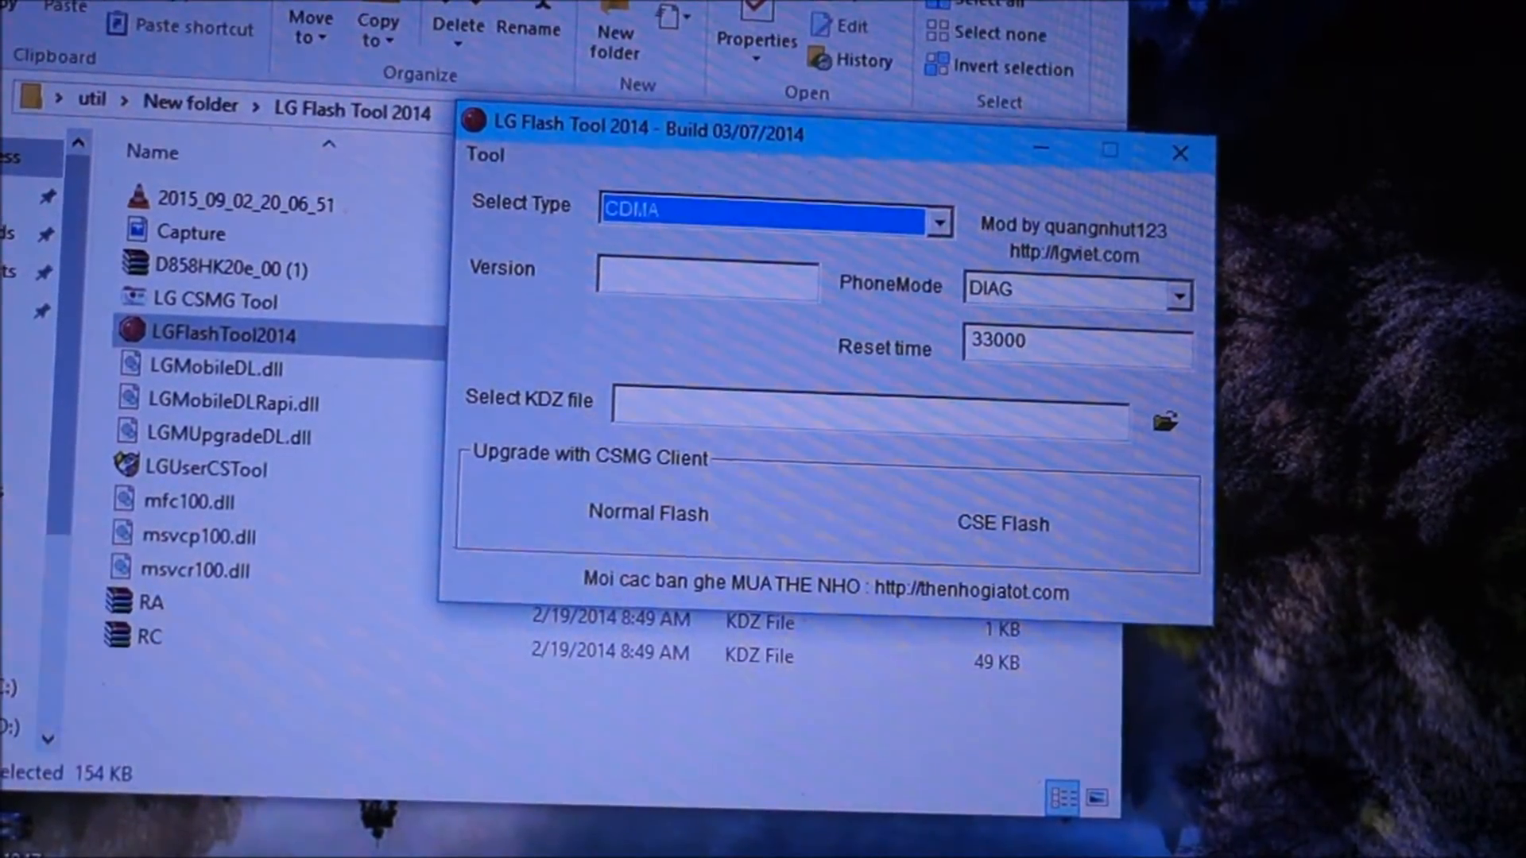
{"action": "mouse_move", "coordinate": [788, 426]}
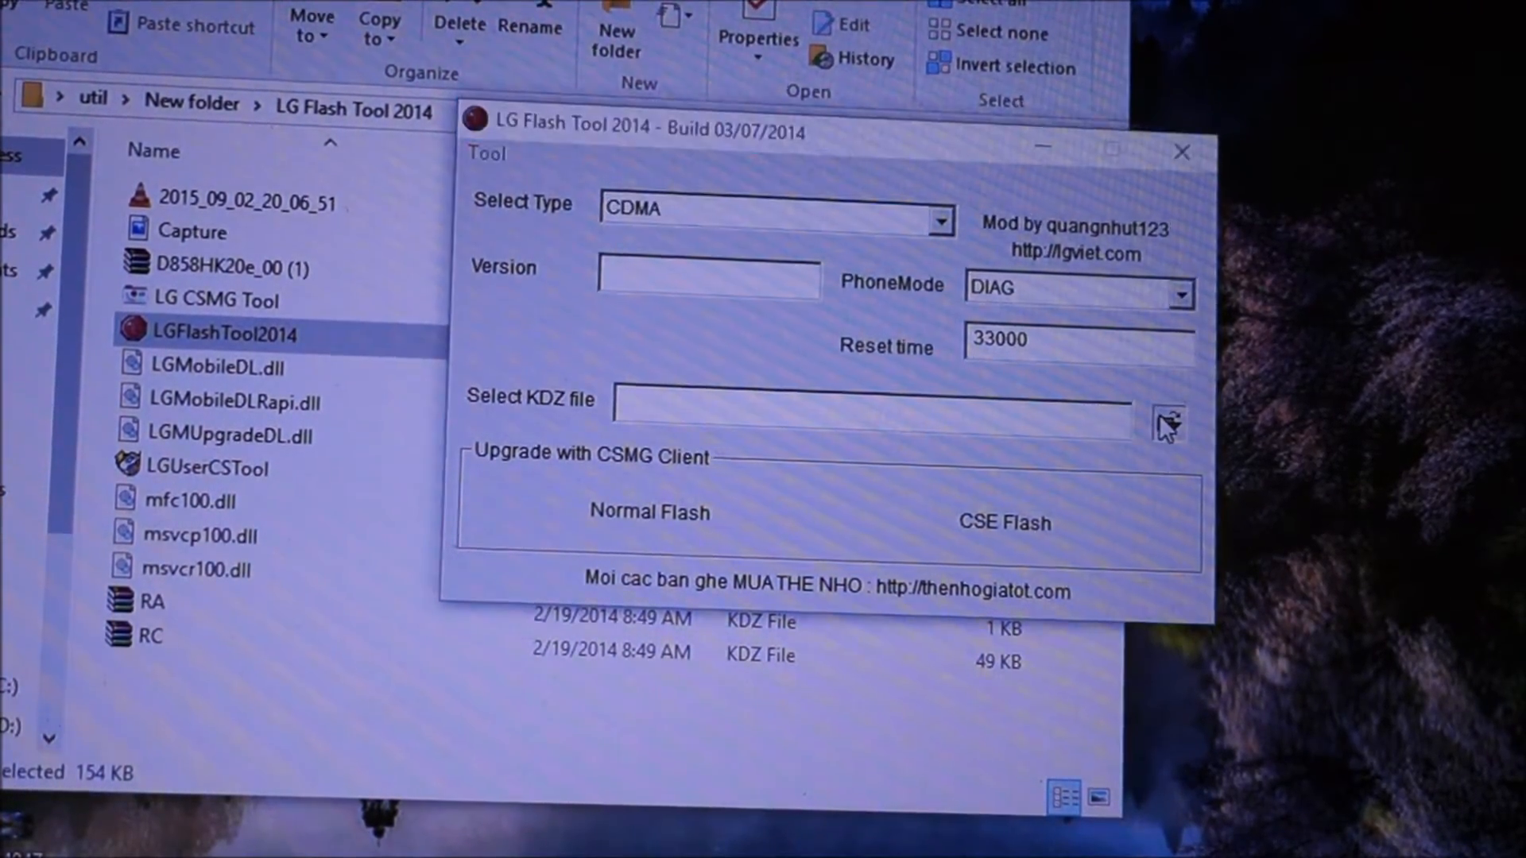
Step: Load the D858HK20e_00 (1) KDZ firmware file so its version and path fill in
{"action": "left_click", "coordinate": [1167, 424]}
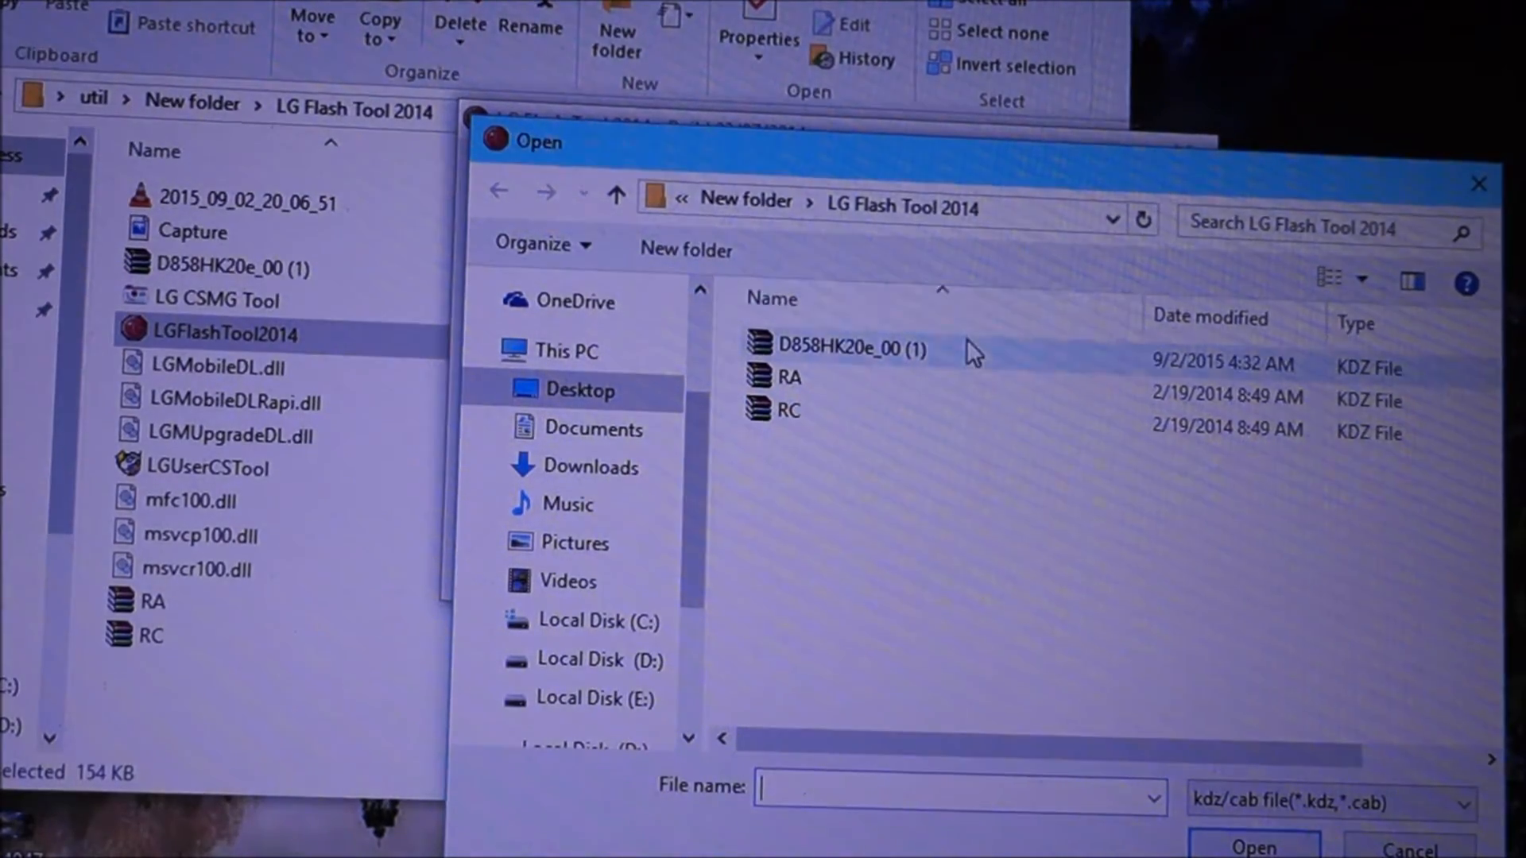
{"action": "left_click", "coordinate": [841, 348]}
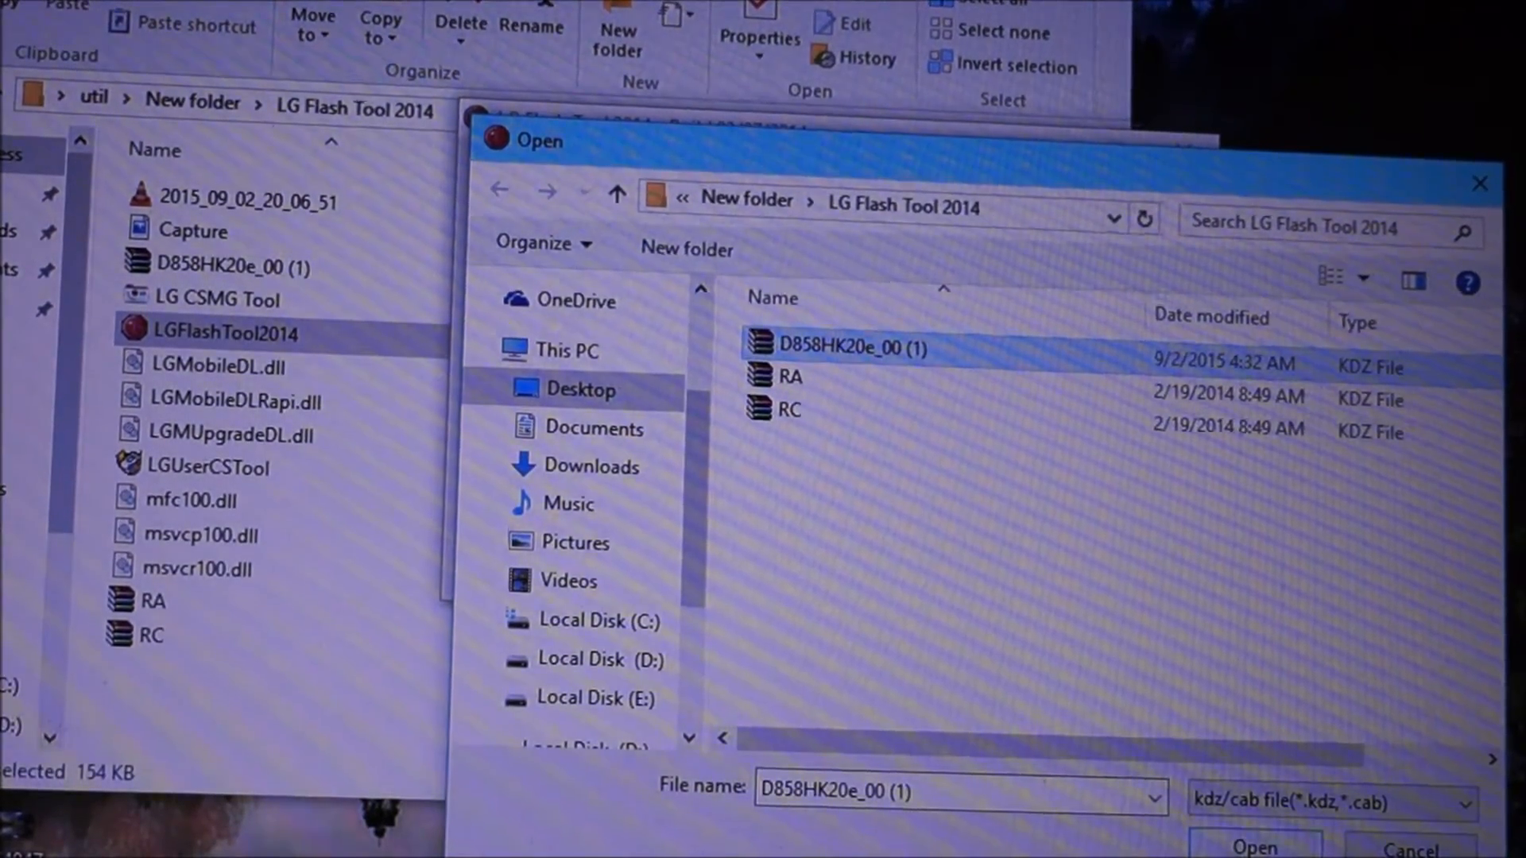
{"action": "left_click", "coordinate": [1253, 845]}
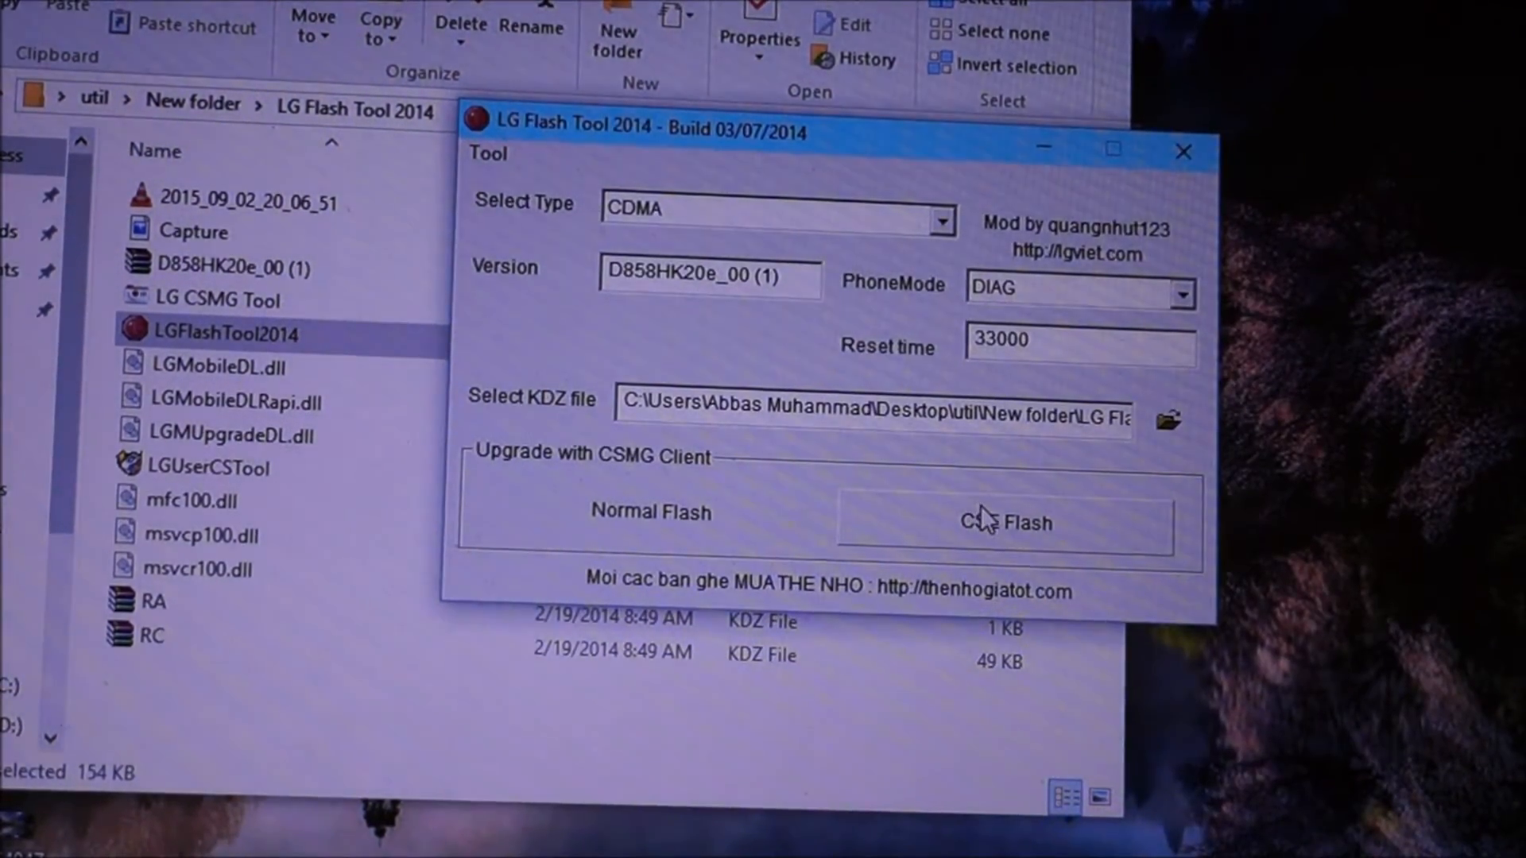
{"action": "left_click", "coordinate": [1007, 523]}
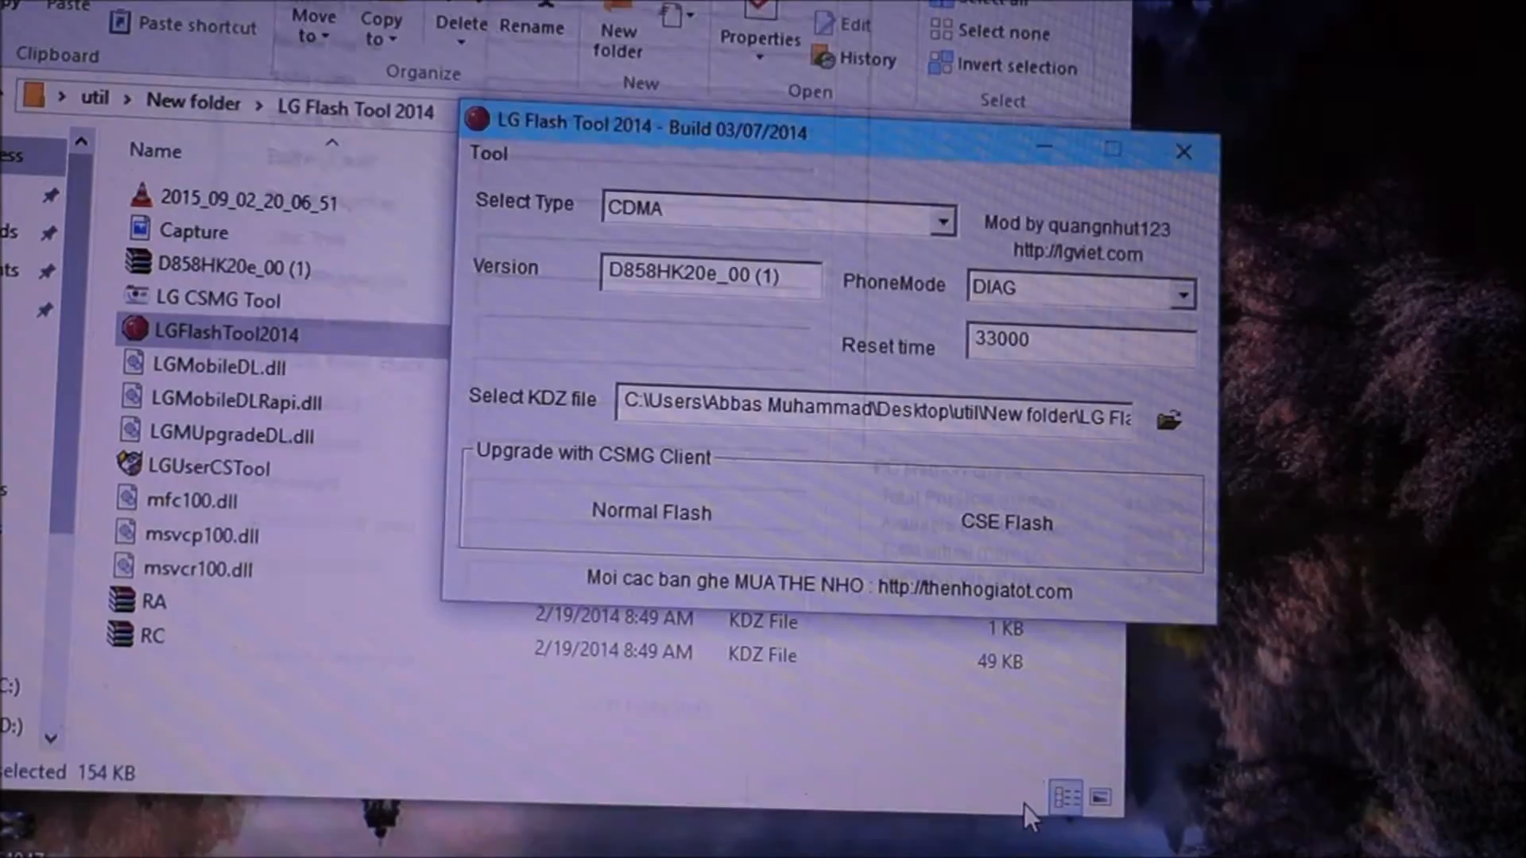
{"action": "mouse_move", "coordinate": [1024, 723]}
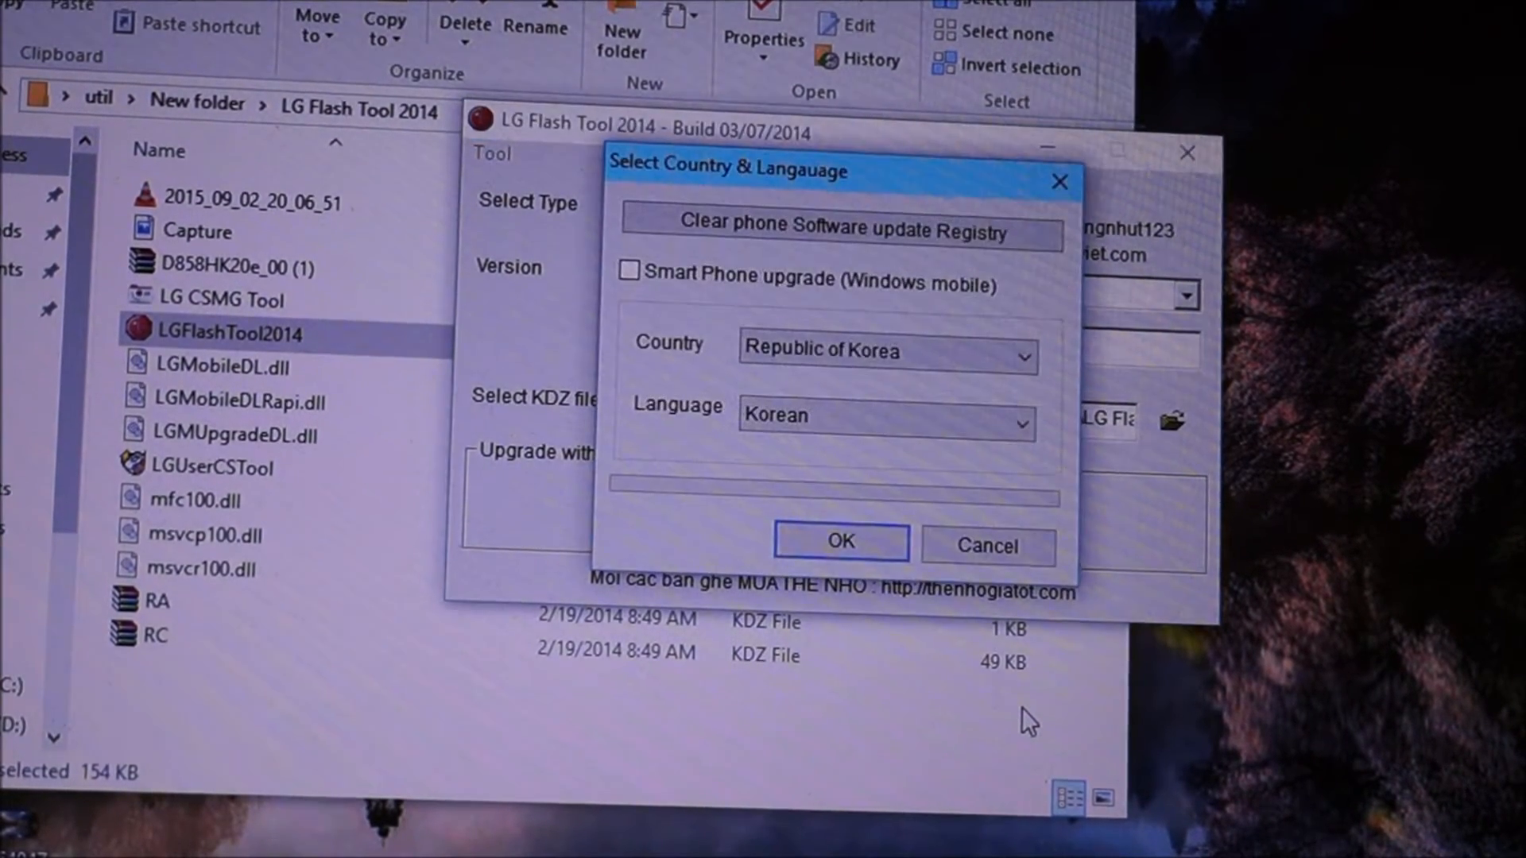
{"action": "mouse_move", "coordinate": [1158, 637]}
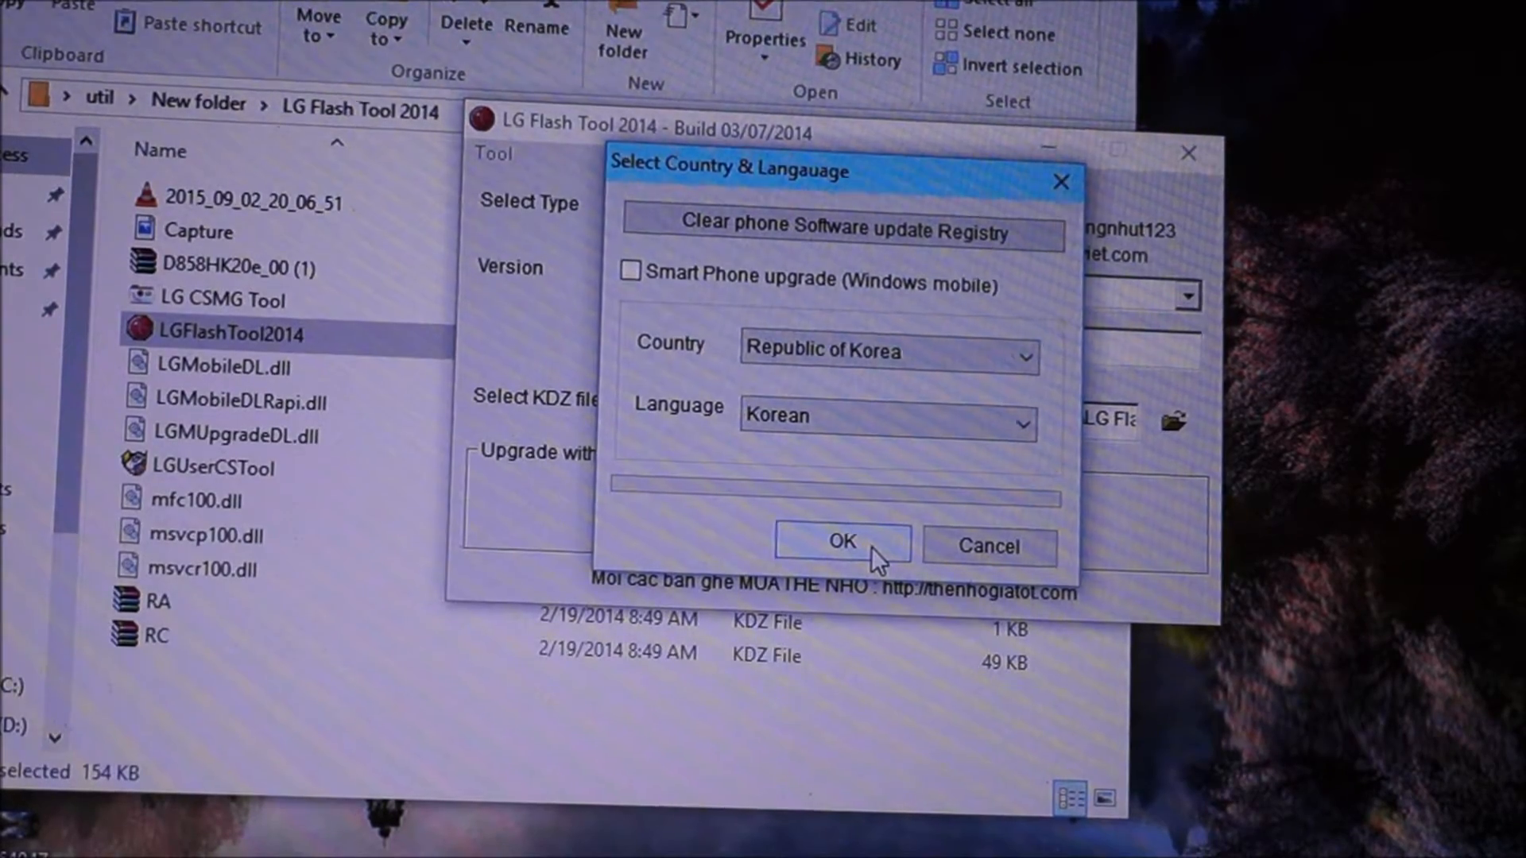
Step: Accept the default country Republic of Korea and language Korean for the CSE flash
{"action": "left_click", "coordinate": [841, 542]}
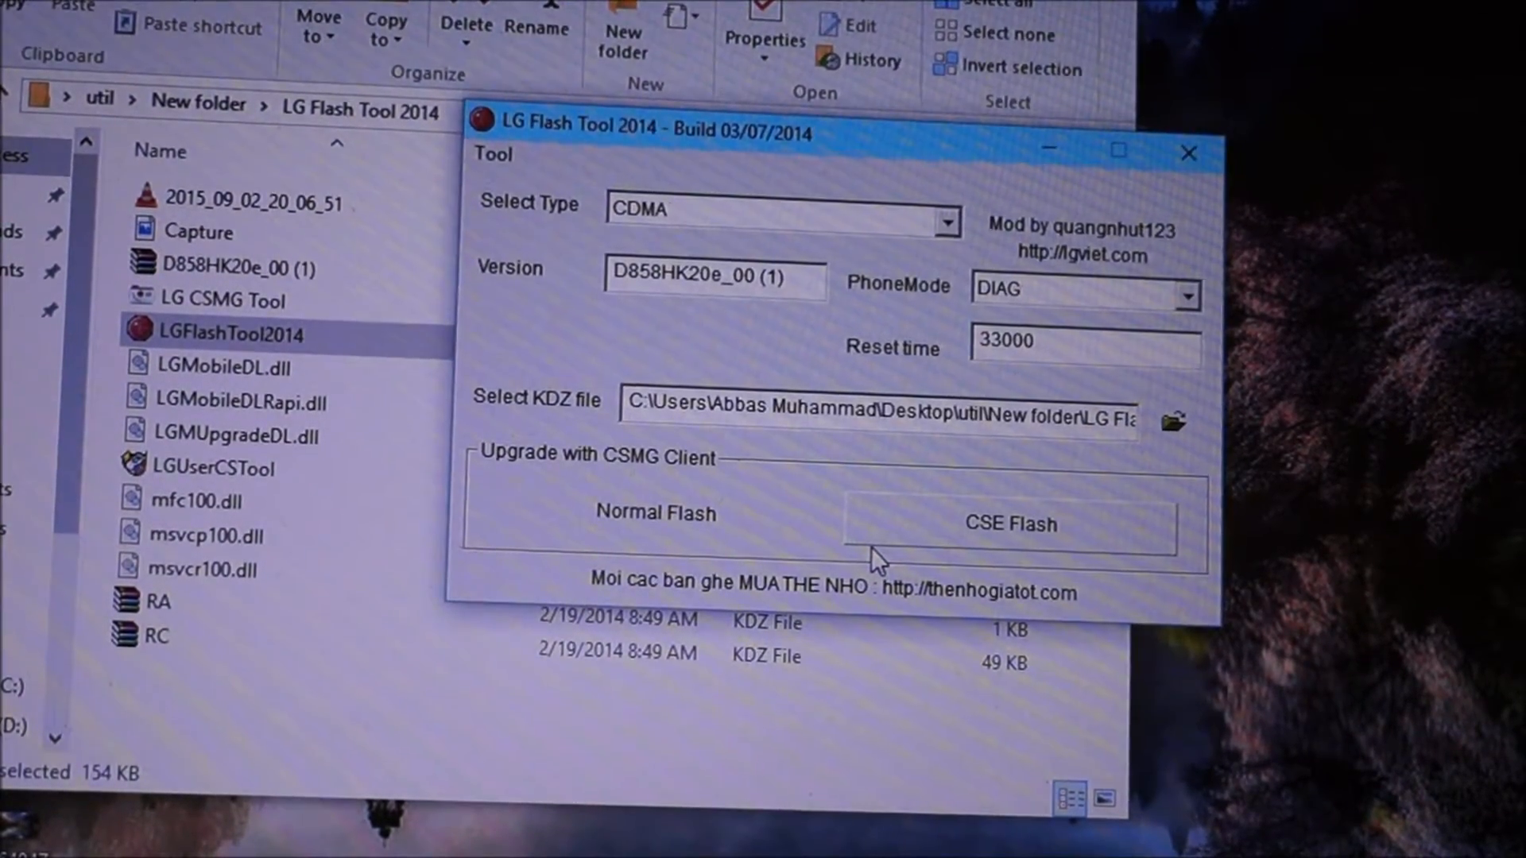